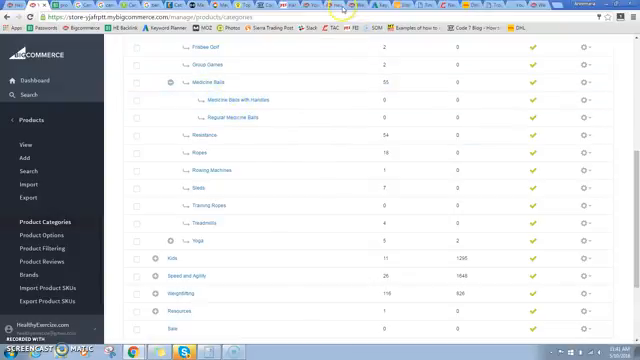
Step: Scroll the storefront's Heavy Duty Medicine Balls category page to view its products
{"action": "scroll", "scroll_direction": "up", "scroll_amount": 3}
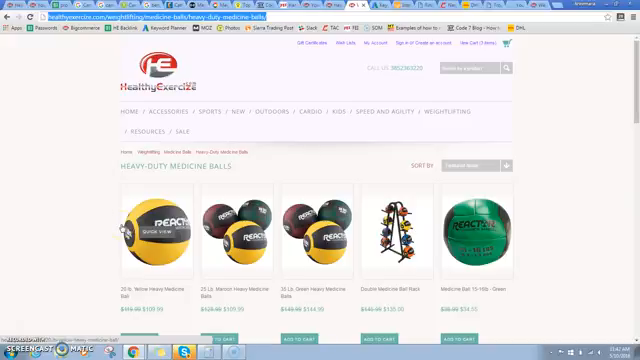
{"action": "mouse_move", "coordinate": [52, 60]}
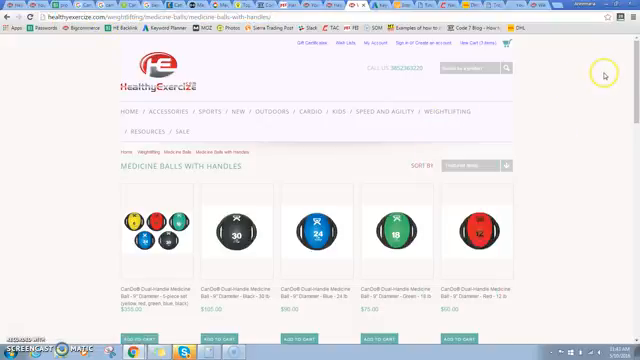
Step: Scroll through the Medicine Balls with Handles category listings and back up
{"action": "scroll", "scroll_direction": "down", "scroll_amount": 3}
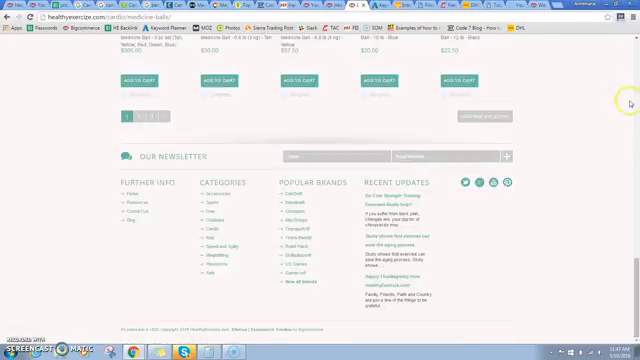
{"action": "scroll", "scroll_direction": "up", "scroll_amount": 3}
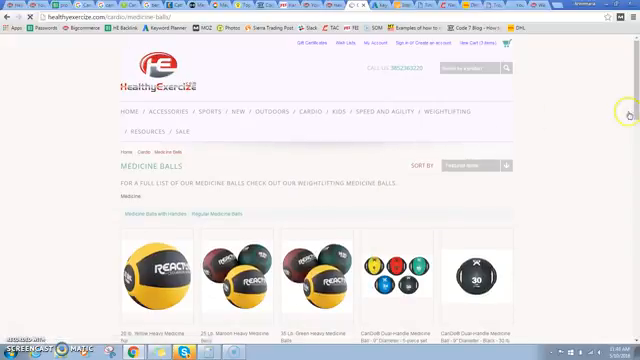
Step: Scroll down through the cardio Medicine Balls category pages and their products
{"action": "scroll", "scroll_direction": "down", "scroll_amount": 3}
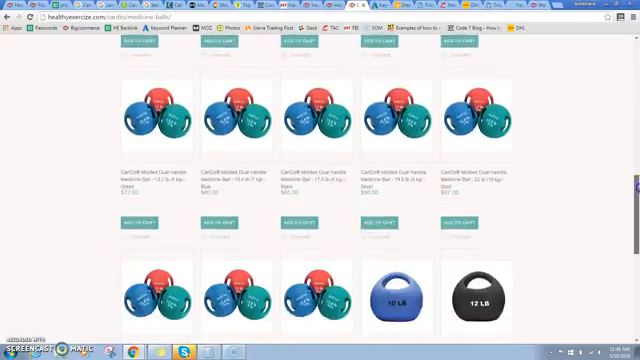
{"action": "scroll", "scroll_direction": "down", "scroll_amount": 3}
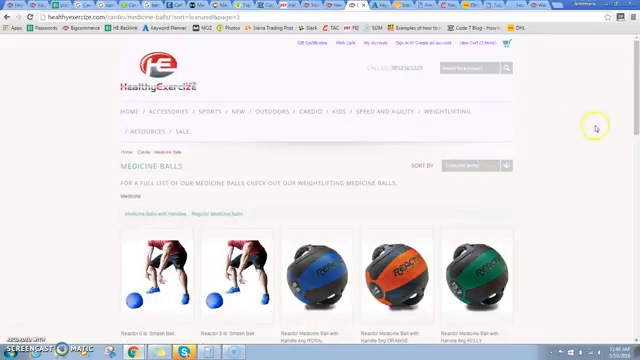
{"action": "scroll", "scroll_direction": "down", "scroll_amount": 3}
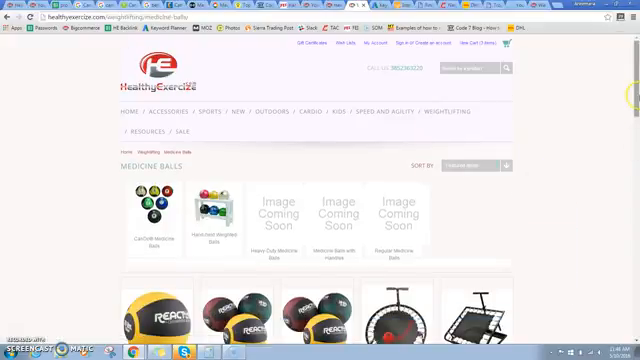
{"action": "scroll", "scroll_direction": "down", "scroll_amount": 3}
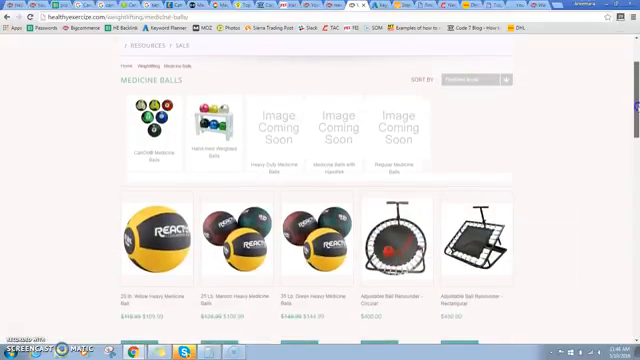
{"action": "scroll", "scroll_direction": "down", "scroll_amount": 3}
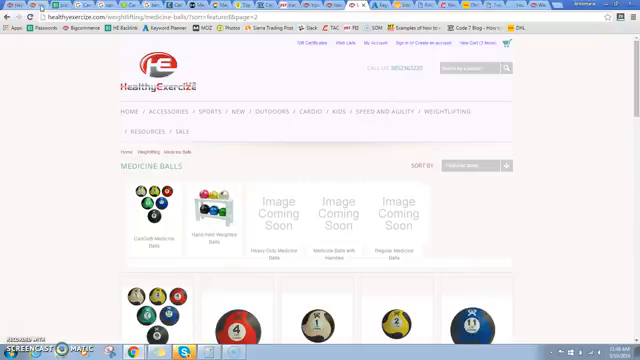
{"action": "mouse_move", "coordinate": [384, 184]}
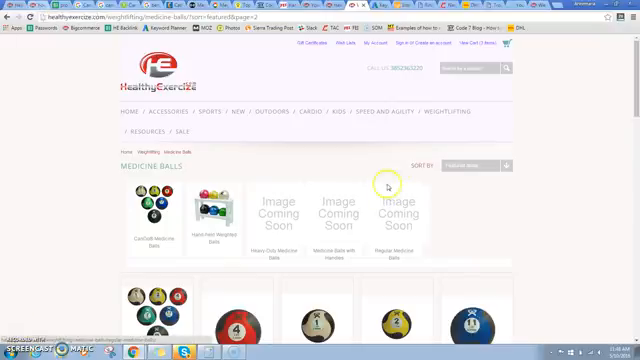
Step: Switch to the weightlifting Medicine Balls category and look over its subcategories and listings
{"action": "left_click", "coordinate": [460, 112]}
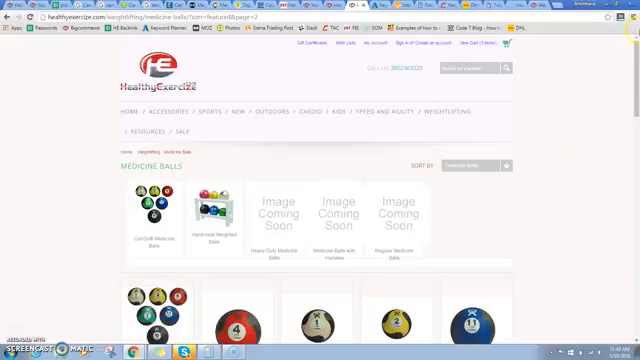
{"action": "scroll", "scroll_direction": "down", "scroll_amount": 3}
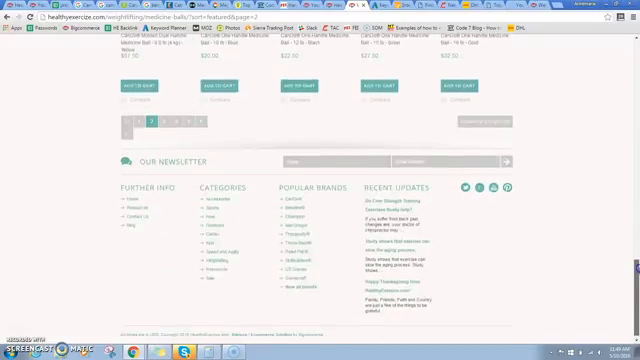
{"action": "scroll", "scroll_direction": "up", "scroll_amount": 3}
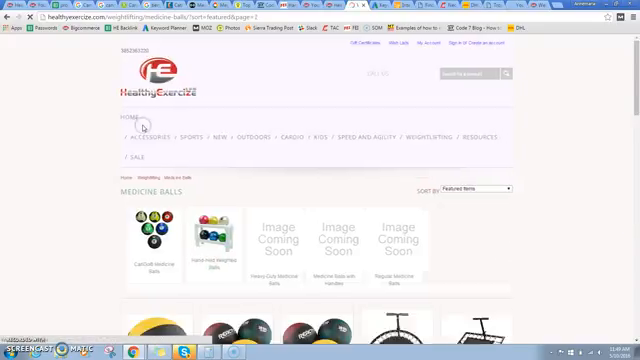
Step: Save the 301 redirect with its New URL set to the weightlifting Medicine Balls category address
{"action": "scroll", "scroll_direction": "down", "scroll_amount": 3}
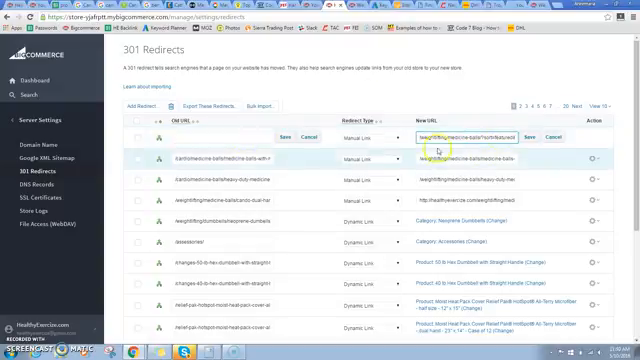
{"action": "left_click", "coordinate": [530, 138]}
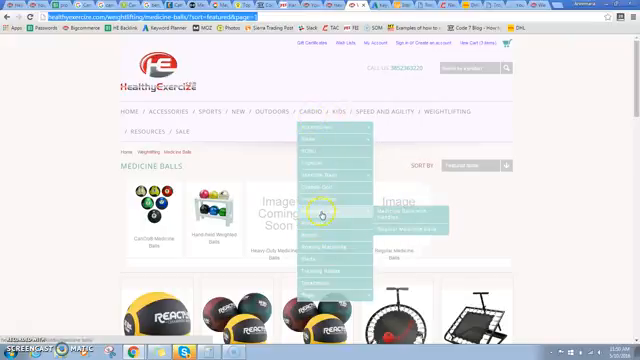
Step: Visit the cardio Medicine Balls category from the storefront menu and scroll through its products
{"action": "left_click", "coordinate": [330, 212]}
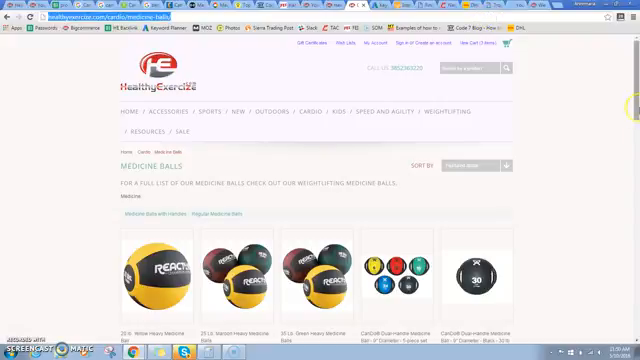
{"action": "scroll", "scroll_direction": "down", "scroll_amount": 3}
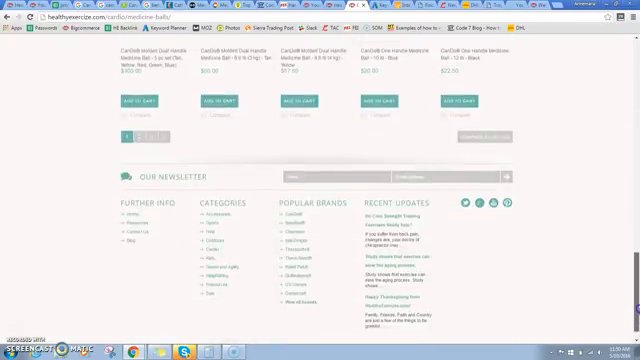
{"action": "scroll", "scroll_direction": "up", "scroll_amount": 3}
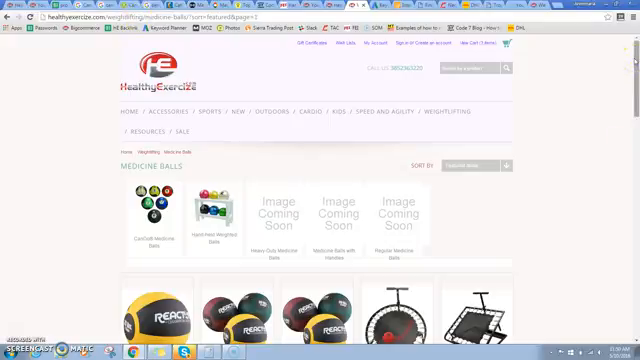
Step: Confirm the cardio Medicine Balls URL now lands on the weightlifting Medicine Balls category and browse it
{"action": "scroll", "scroll_direction": "down", "scroll_amount": 3}
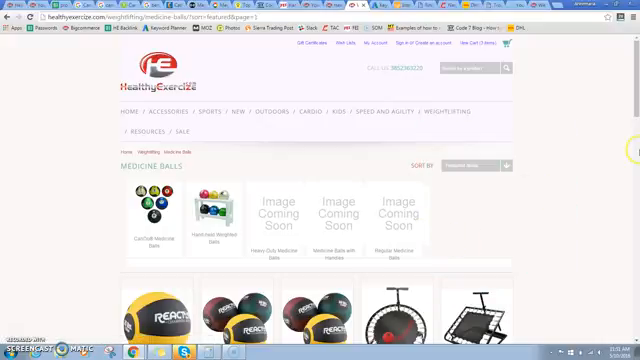
{"action": "scroll", "scroll_direction": "down", "scroll_amount": 3}
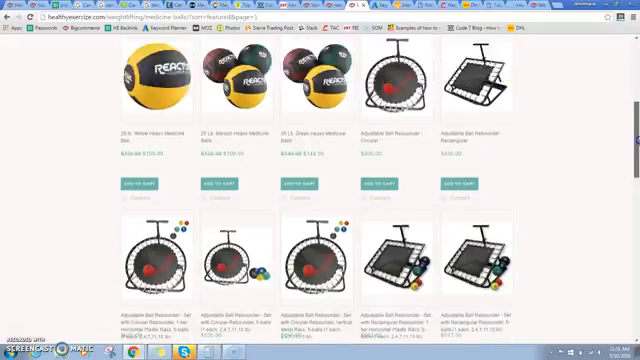
{"action": "scroll", "scroll_direction": "up", "scroll_amount": 3}
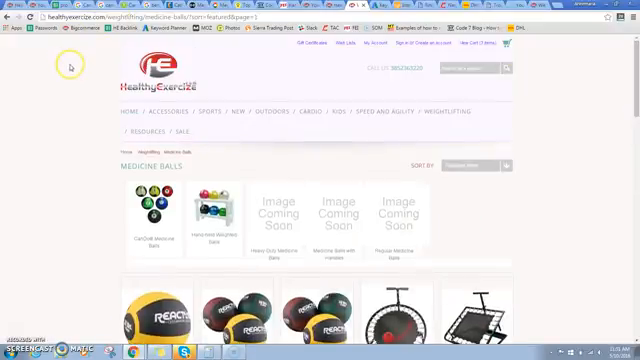